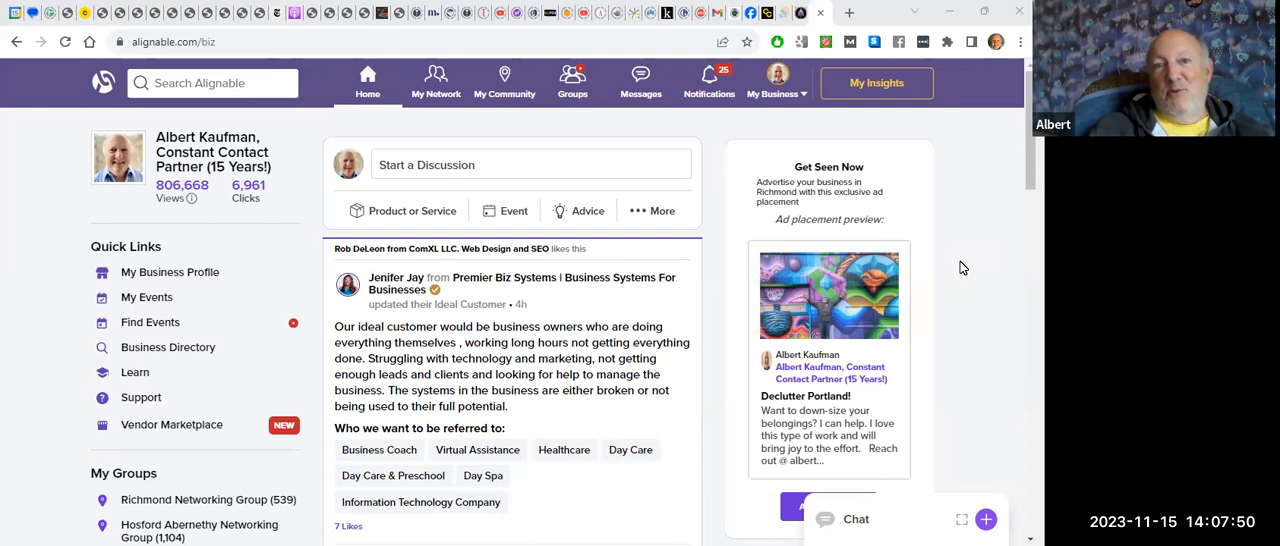
mouse_move(482, 221)
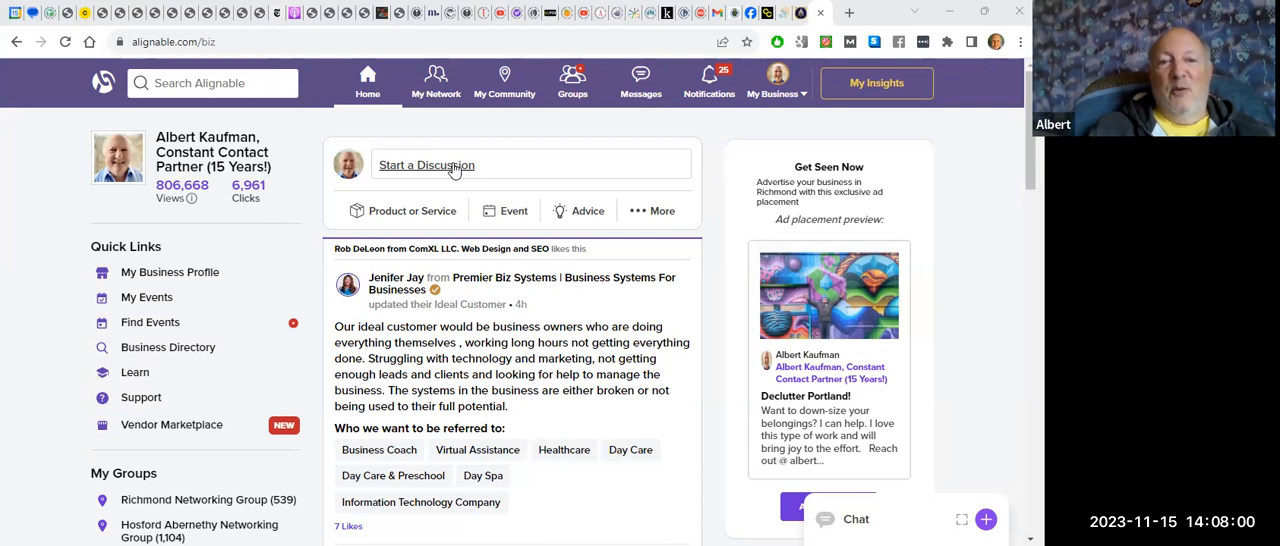
Start a discussion saying 'also, let me know if you'd like to be added to our newsletter list for landscapers.'
click(426, 165)
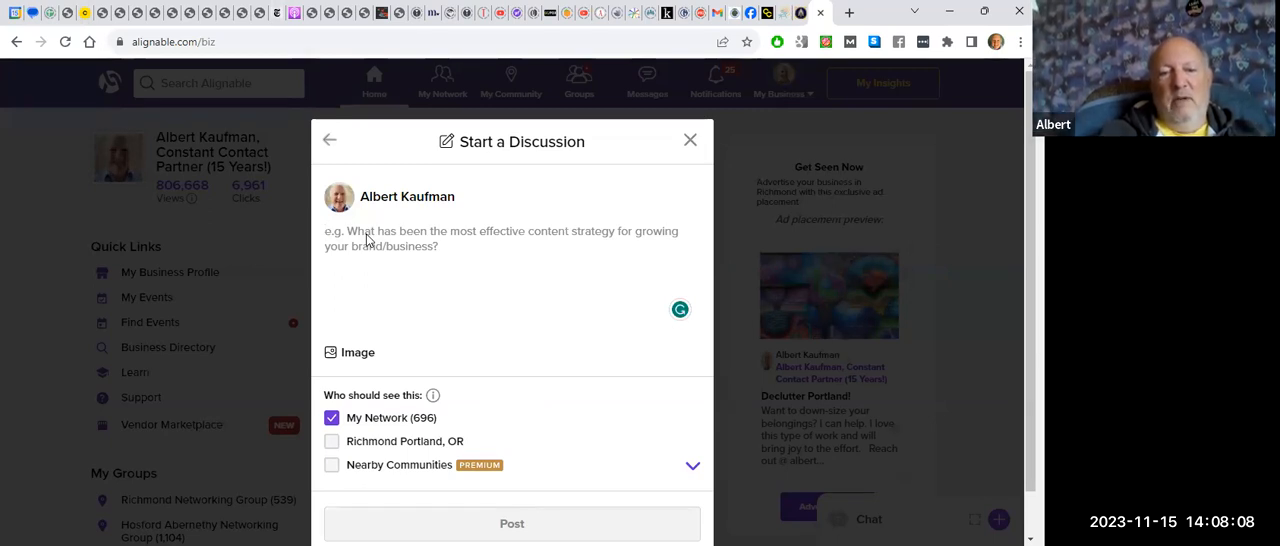
text(also, let me know if you'd like to be added to our newsletter list for landscapers.  Doesn't get a lot of email, but once in a while.)
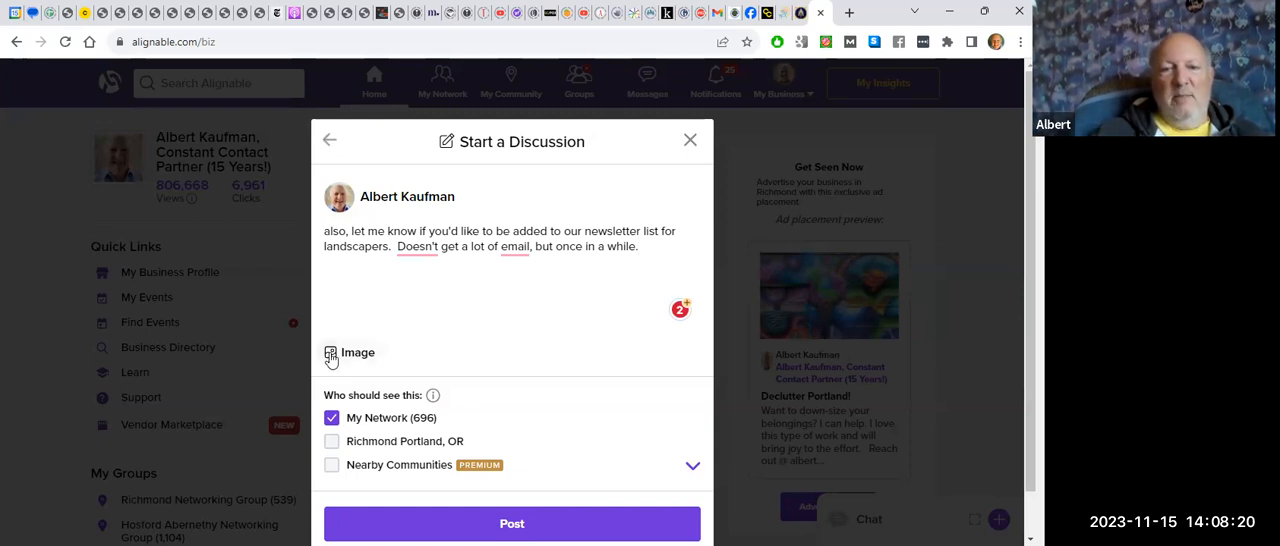
click(331, 352)
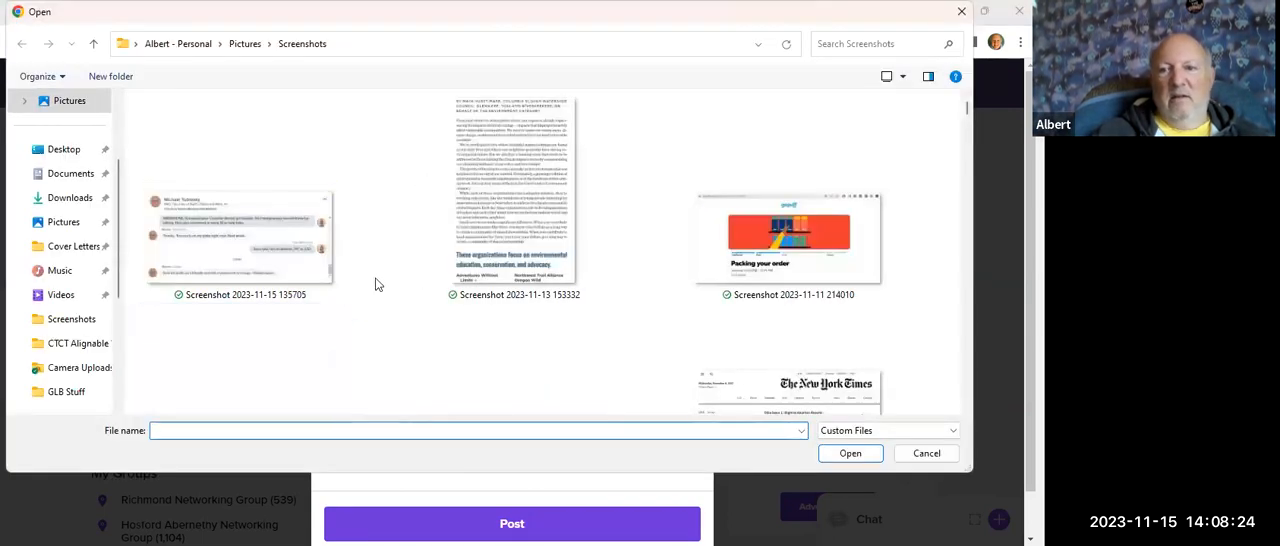
click(789, 237)
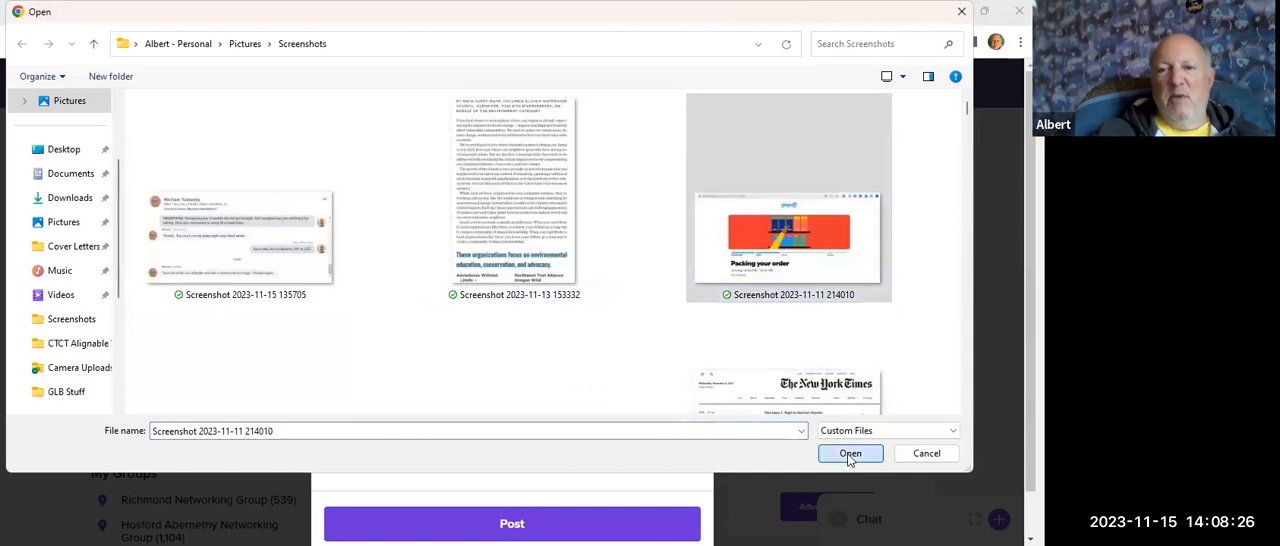
click(850, 453)
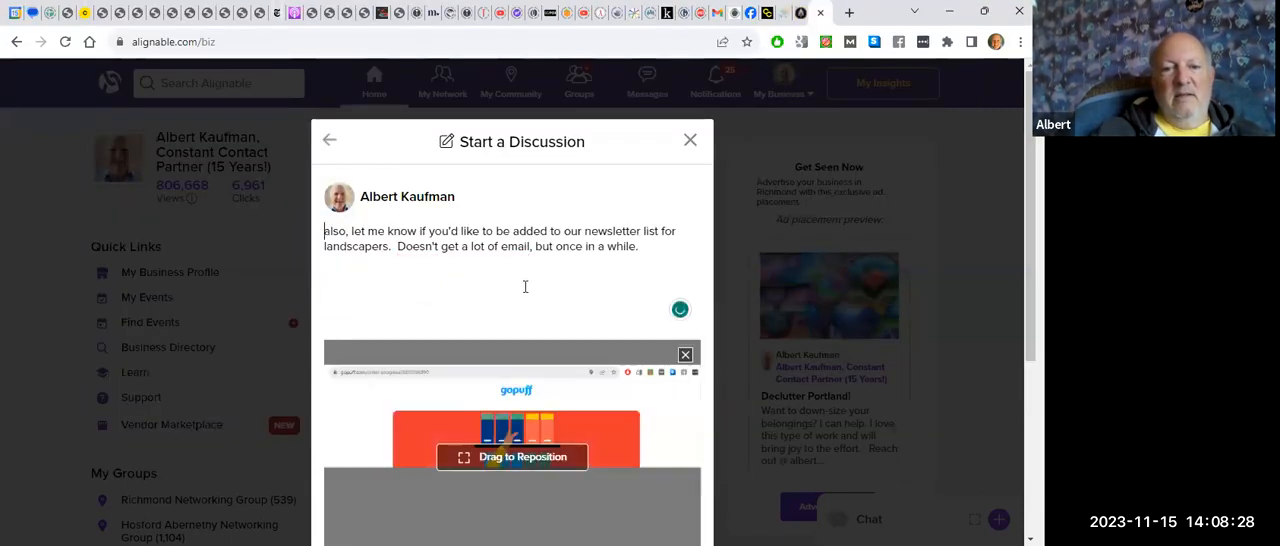
Post the newsletter discussion with its gopuff screenshot to the home feed
scroll(down, 3)
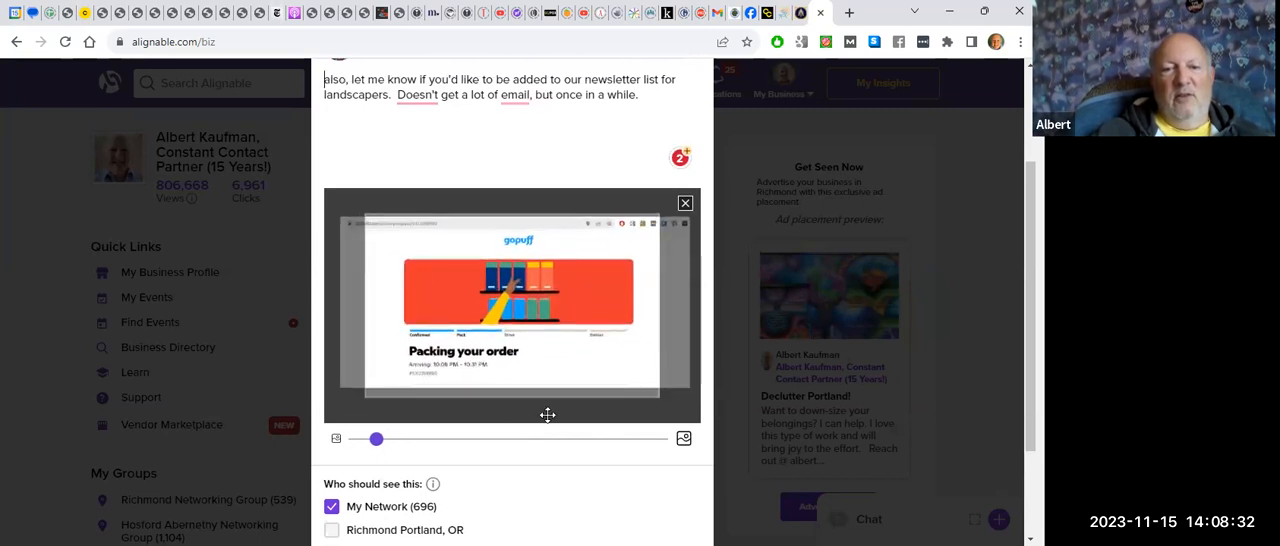
scroll(down, 3)
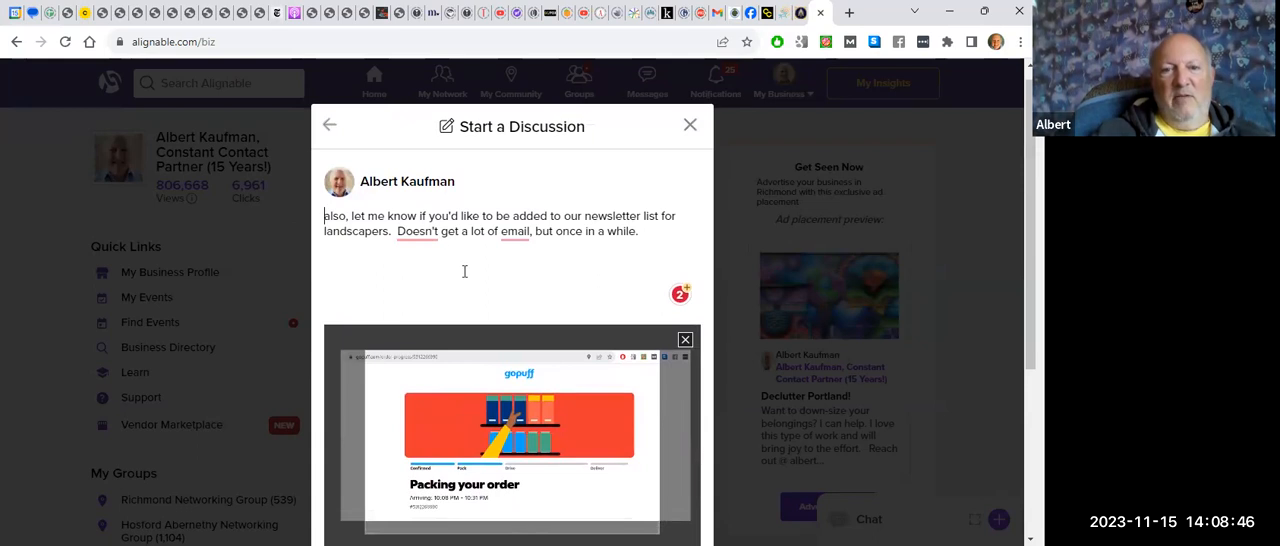
mouse_move(554, 277)
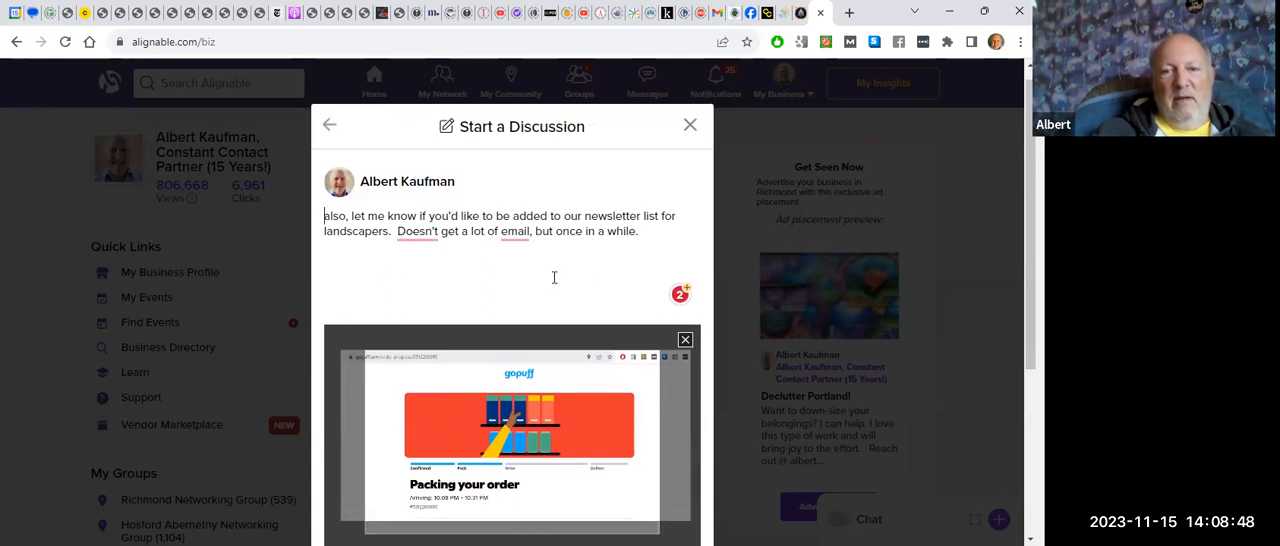
scroll(down, 3)
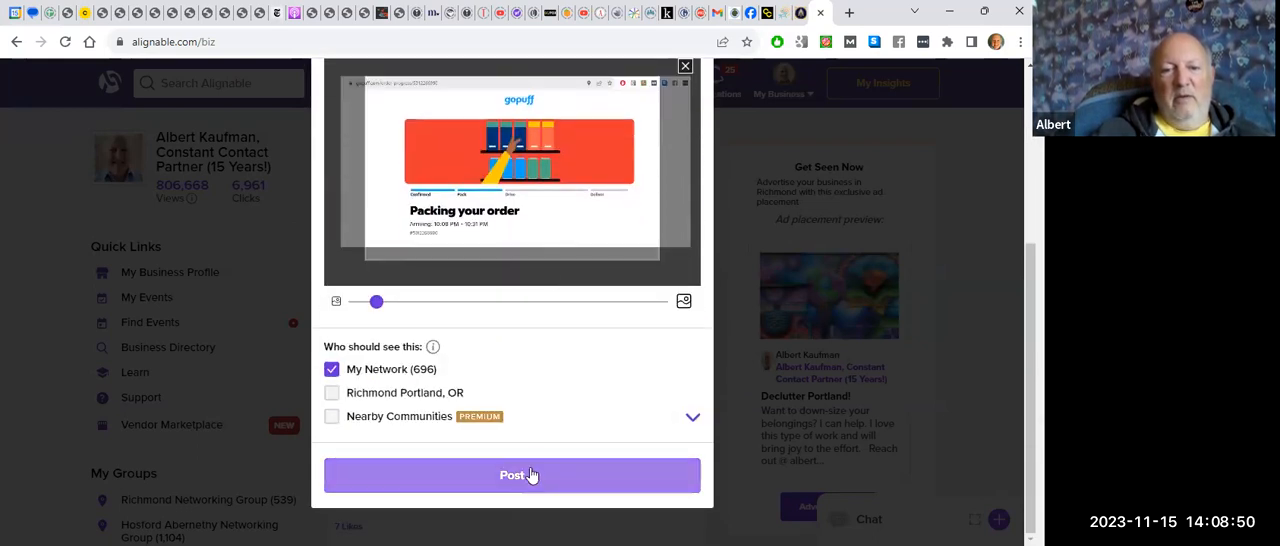
click(511, 475)
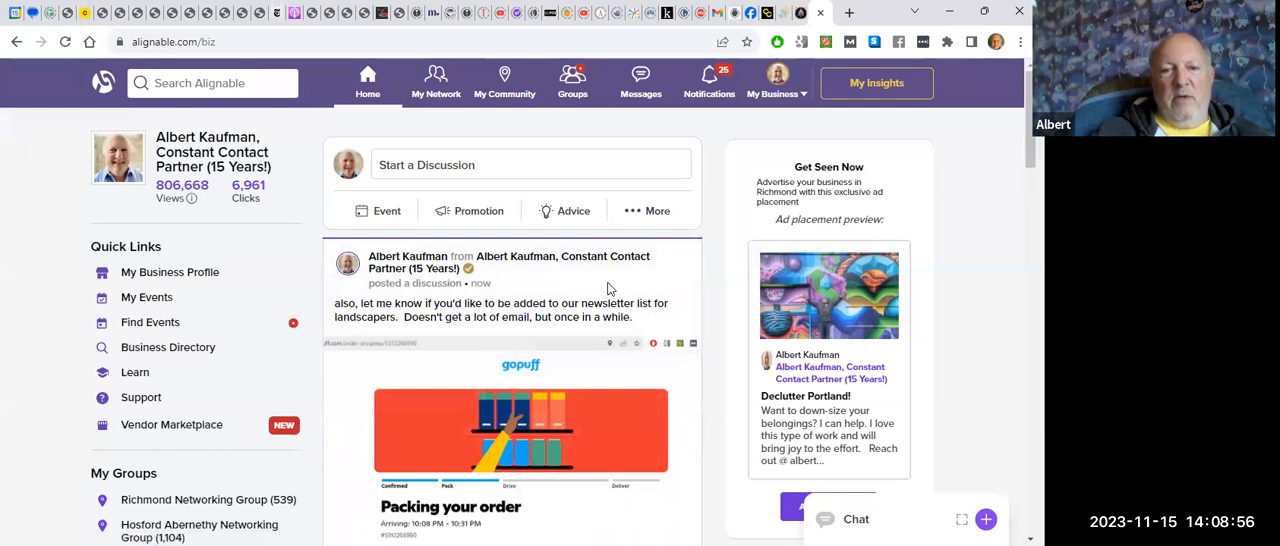
Edit the published post, bold 'also, let me know if you'd like', and select 'added to our newsletter'
scroll(down, 3)
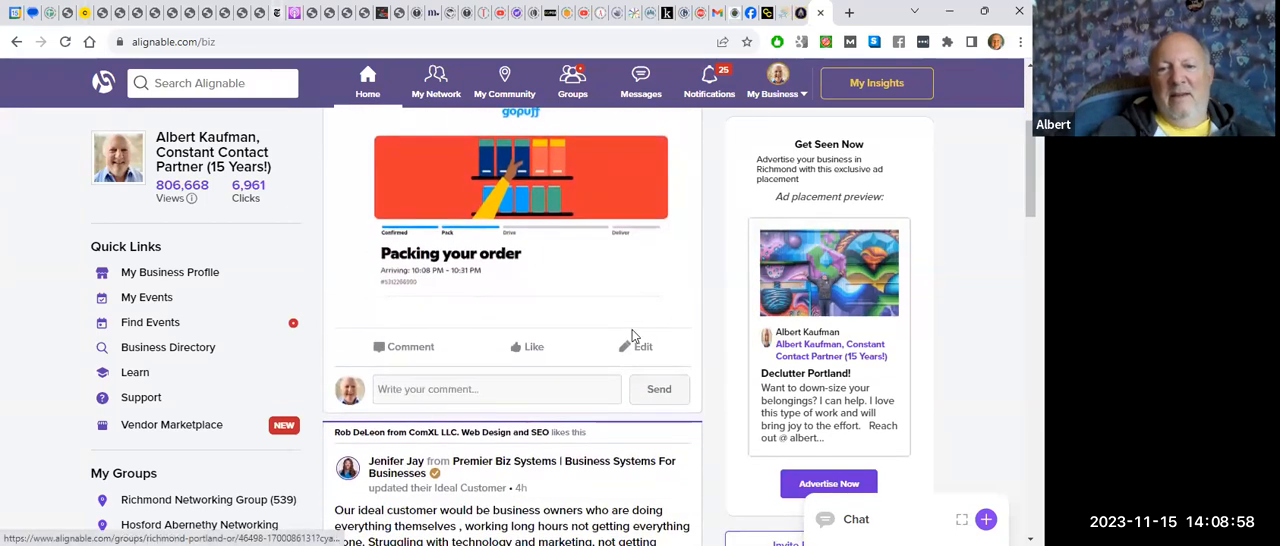
click(637, 346)
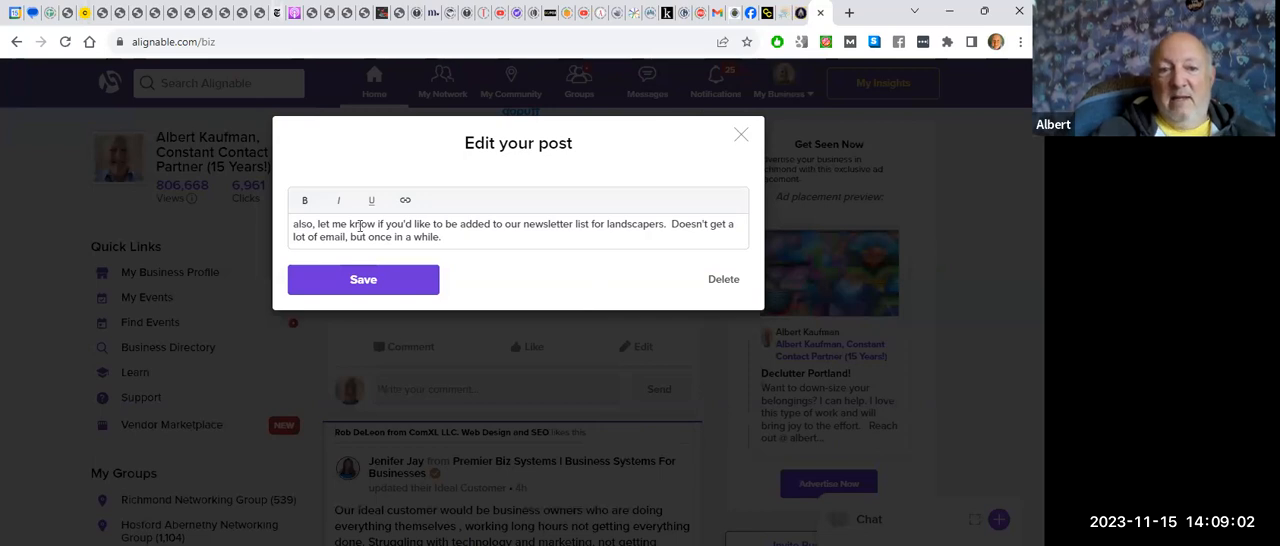
drag(294, 224, 428, 224)
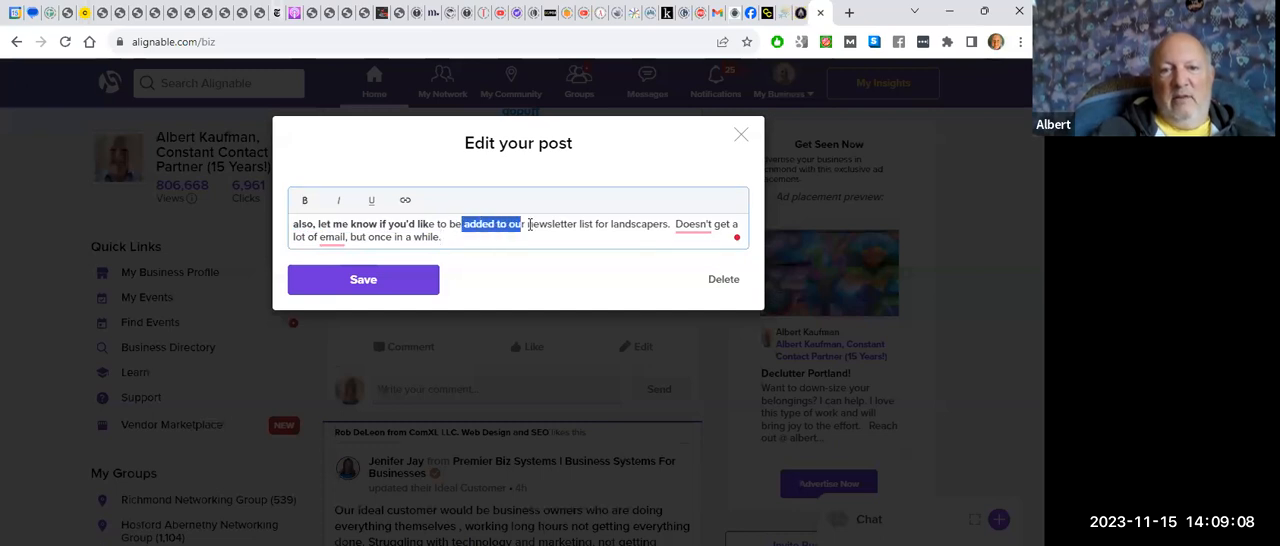
click(405, 200)
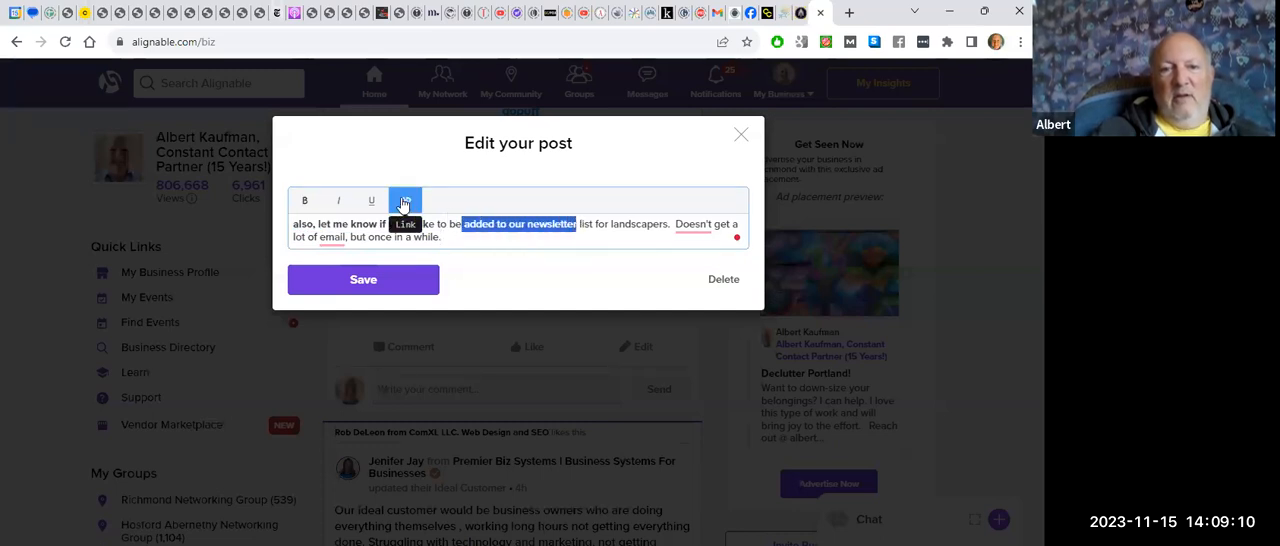
click(405, 200)
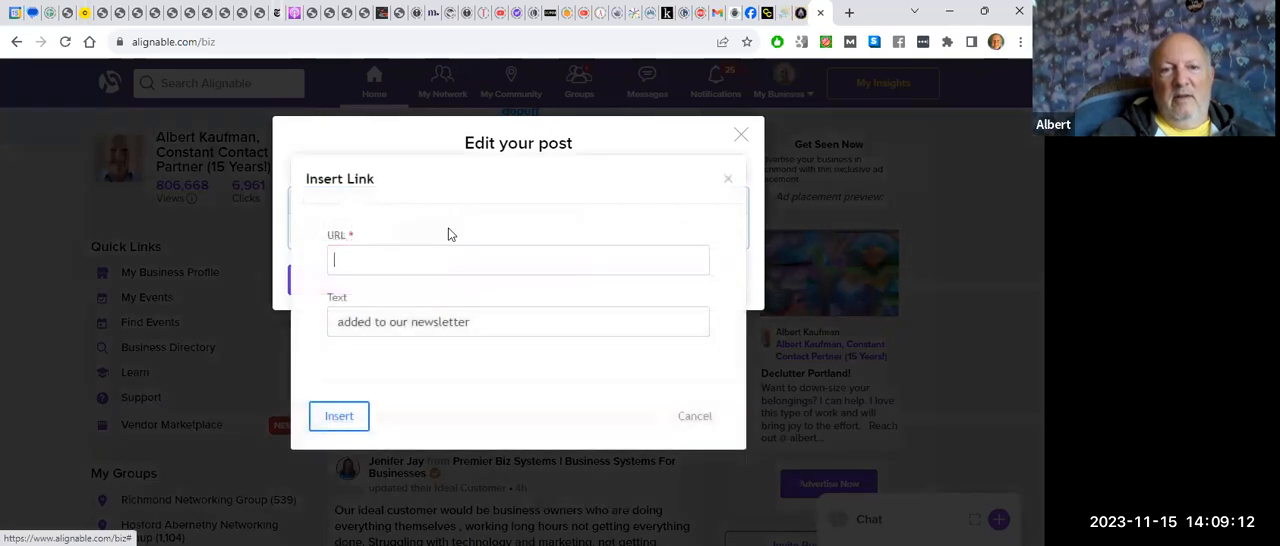
text(http://albertideation.com)
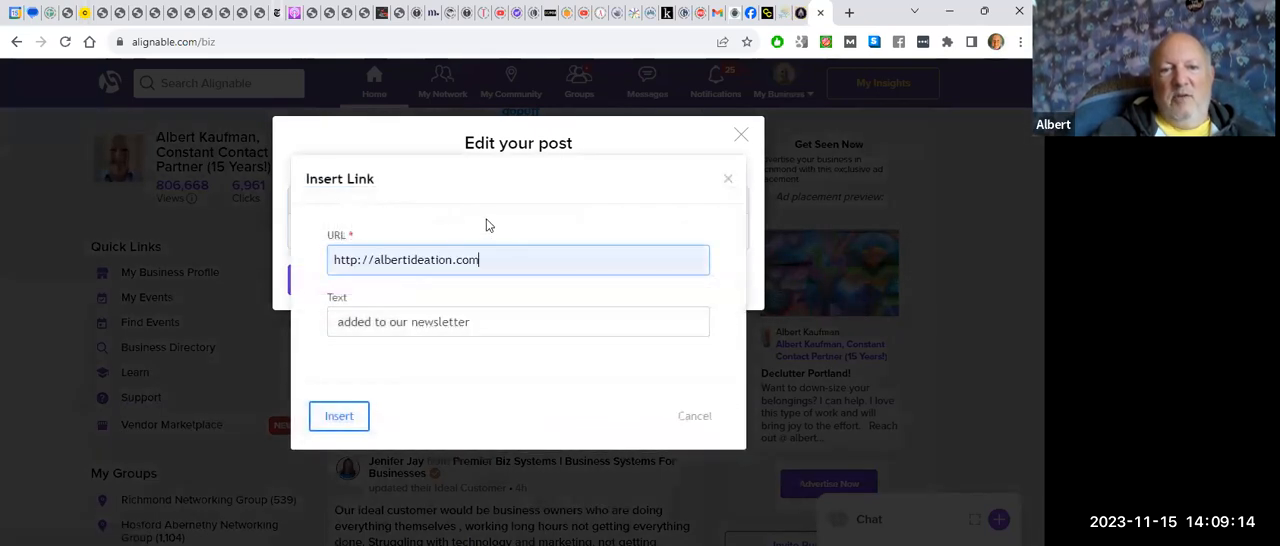
click(338, 416)
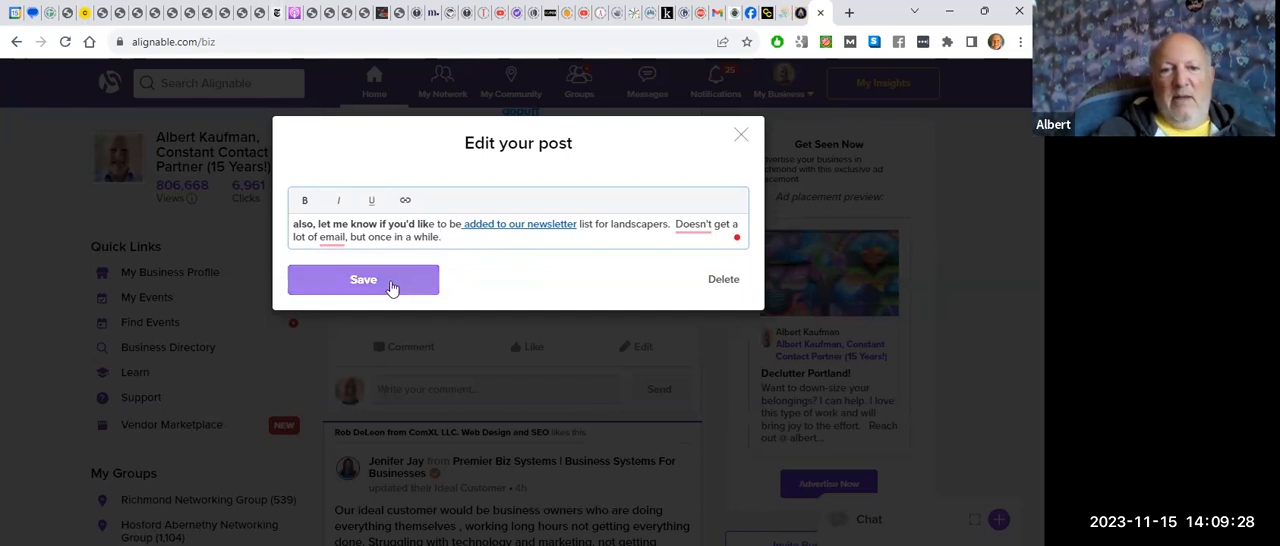
Save the post edits and view the bold text and newsletter link in the feed
click(363, 279)
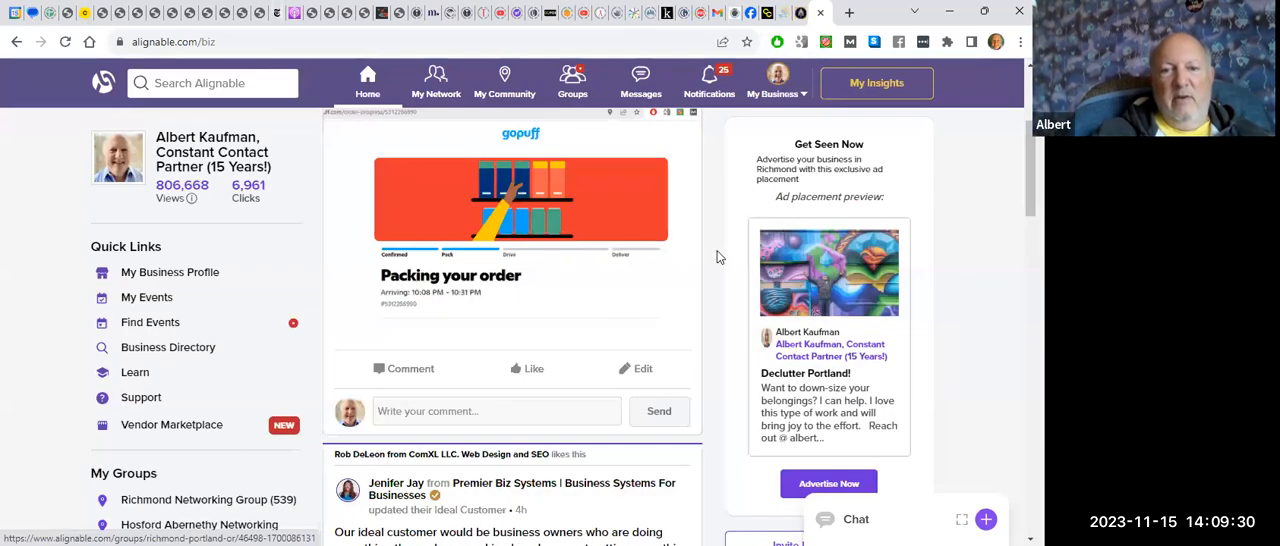
scroll(up, 3)
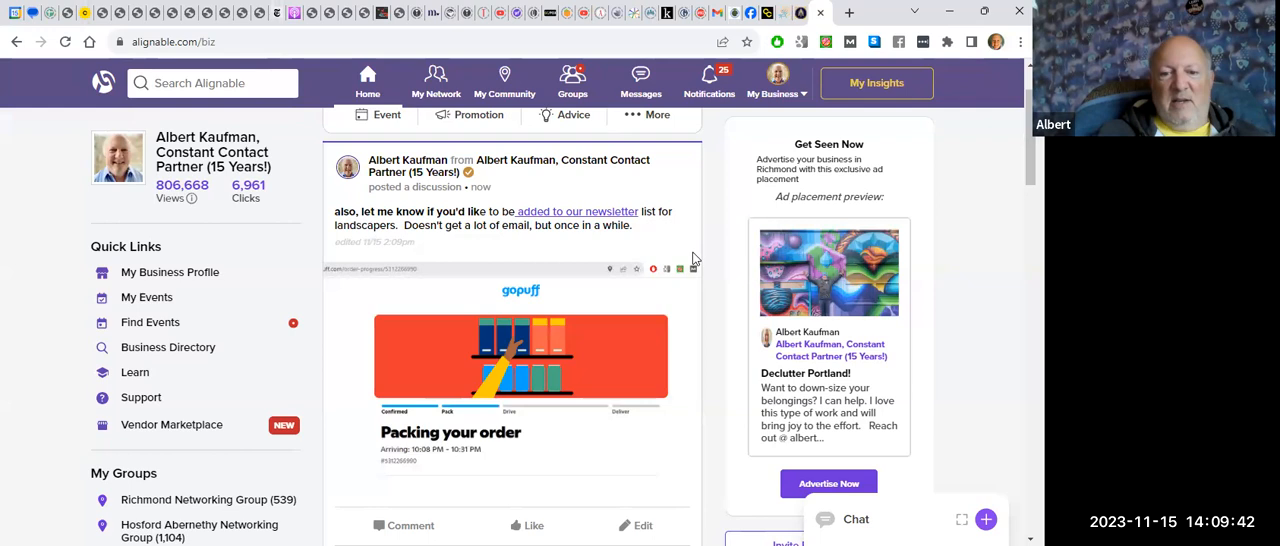
mouse_move(715, 270)
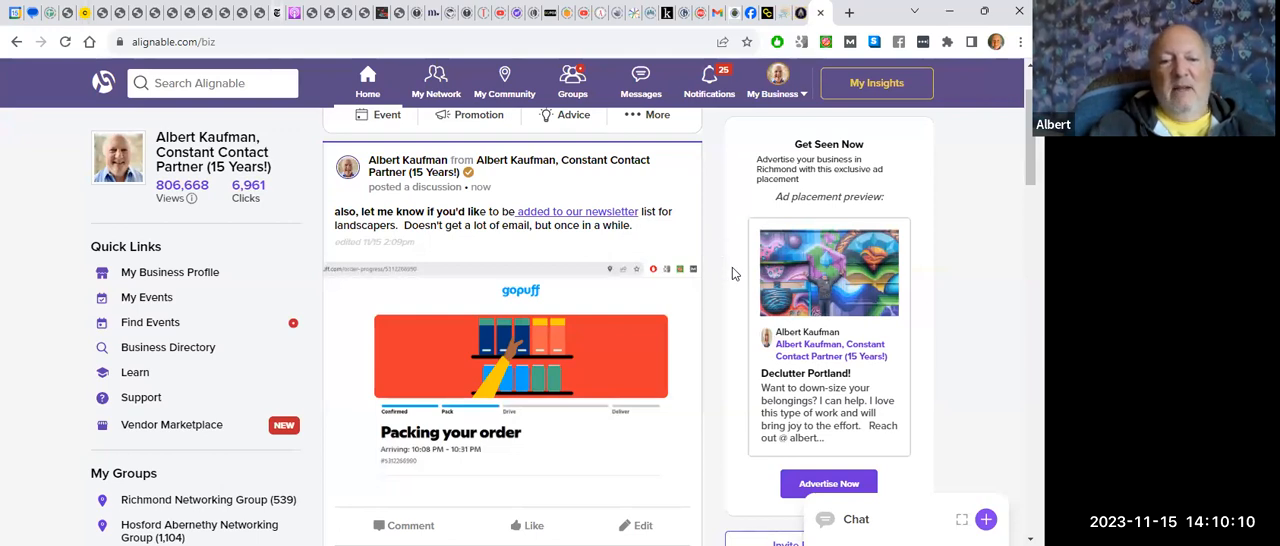
mouse_move(673, 473)
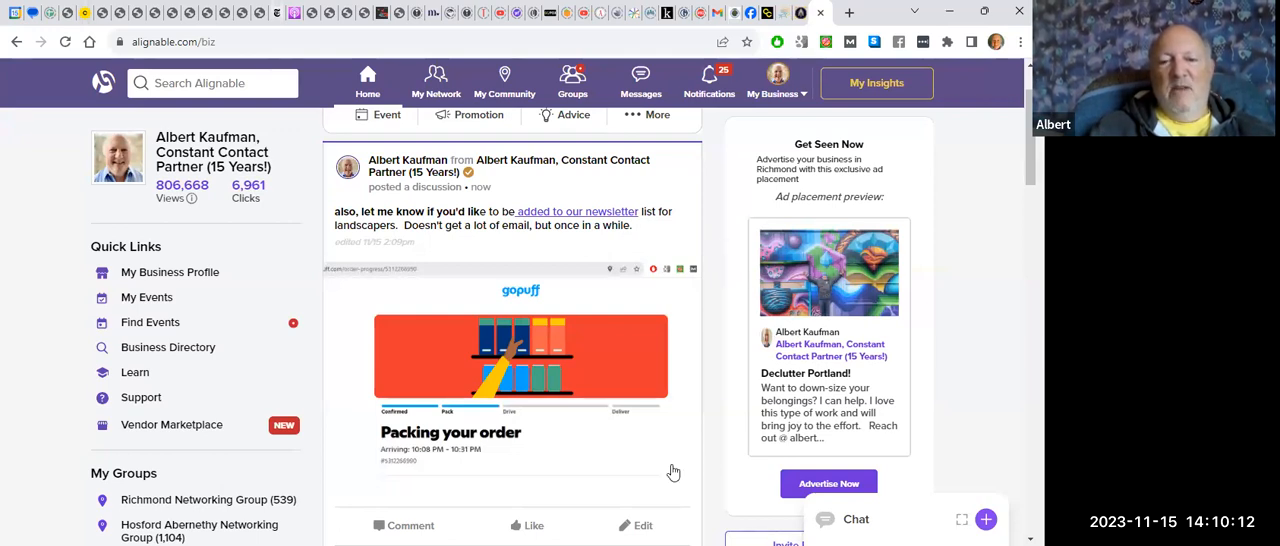